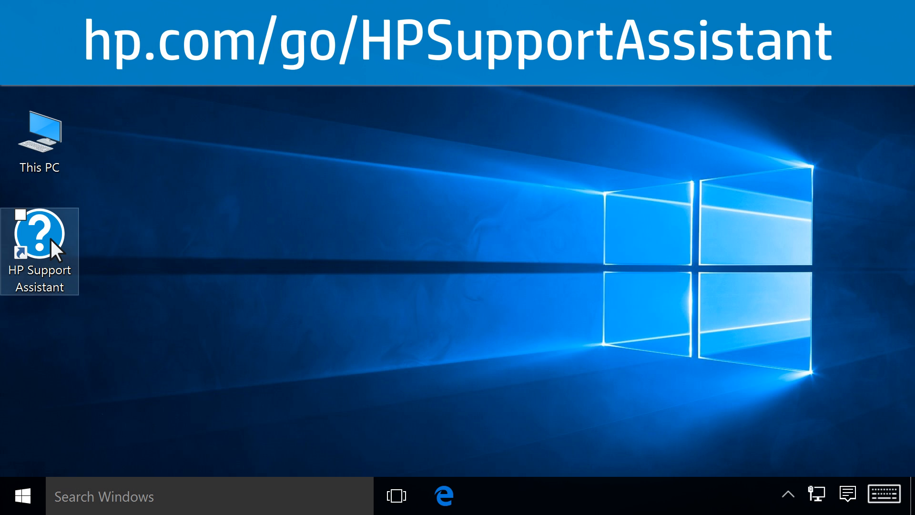
Launch HP Support Assistant from its desktop shortcut to reach the My devices overview
double_click(40, 248)
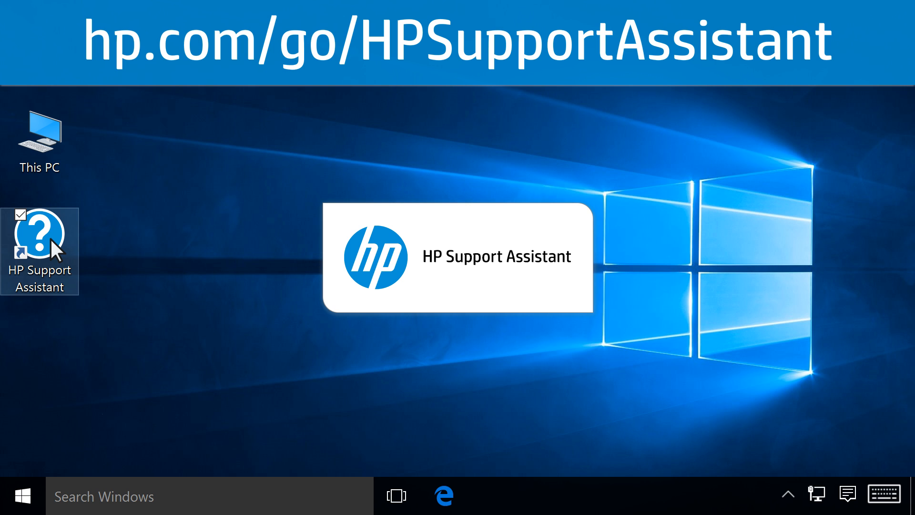
double_click(40, 251)
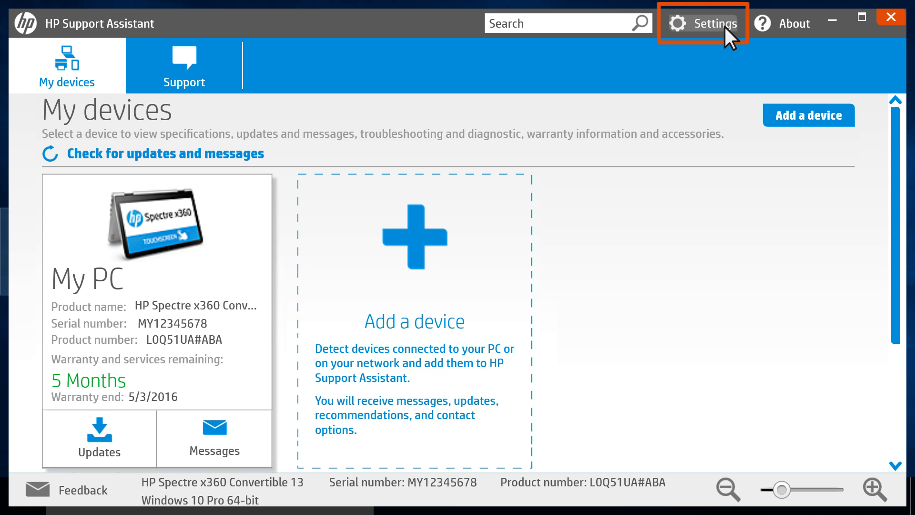
Set updates to important-only automatic installs on Sunday 9:00 PM - 10:00 PM and save
click(714, 23)
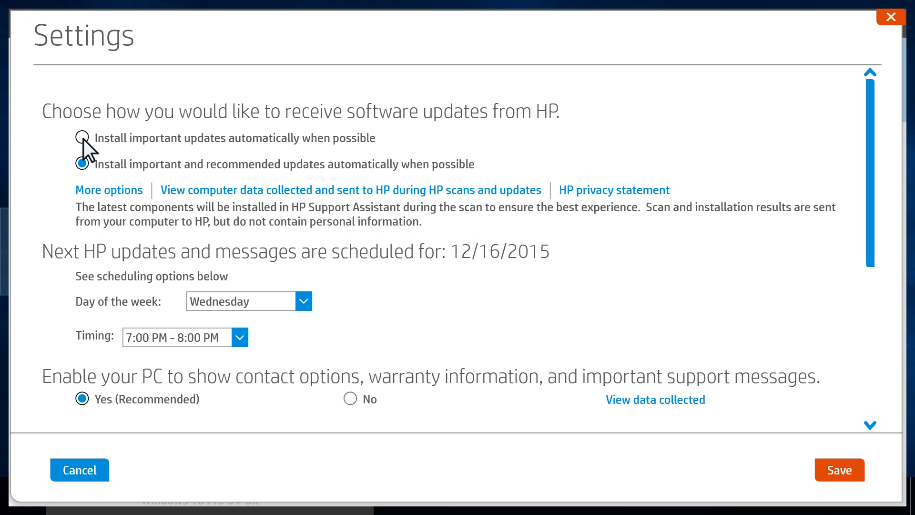
click(82, 137)
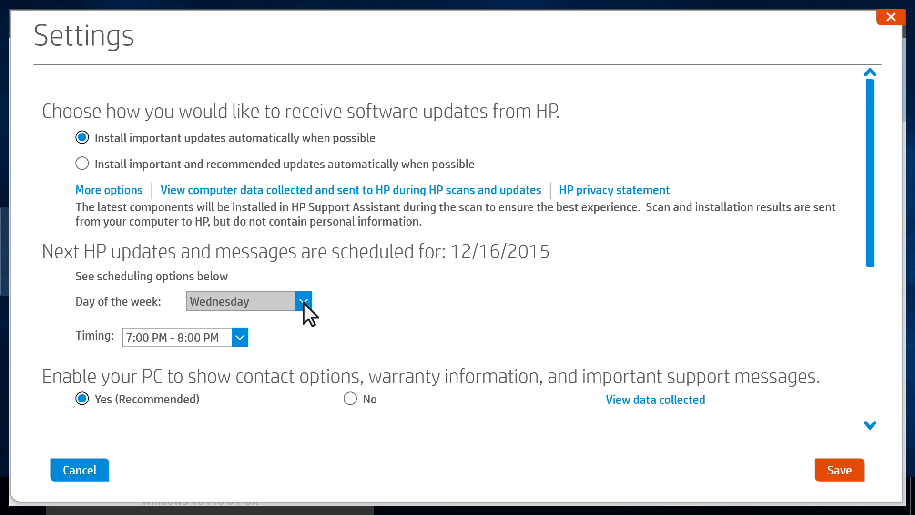
click(303, 301)
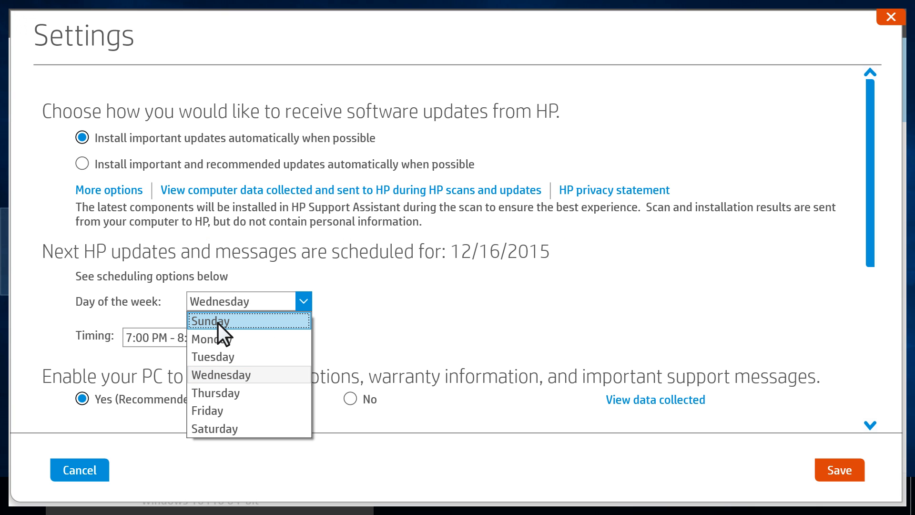
click(210, 321)
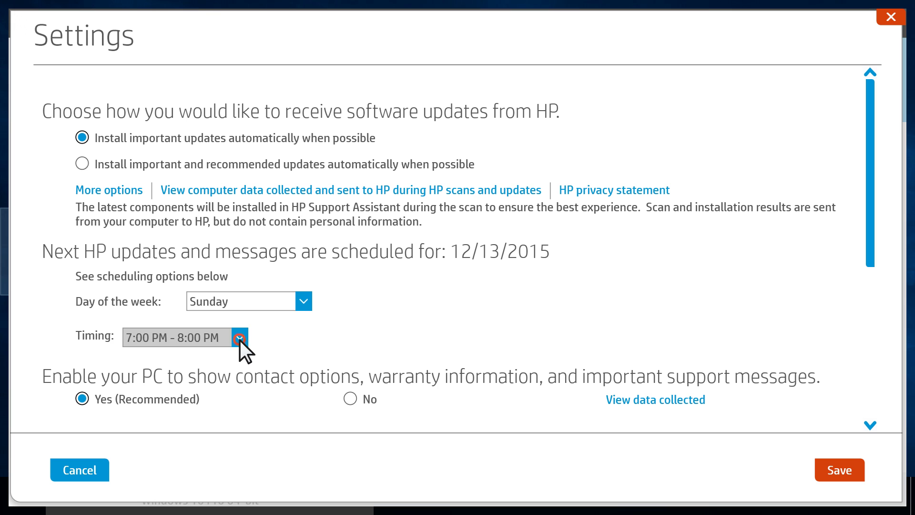
click(239, 337)
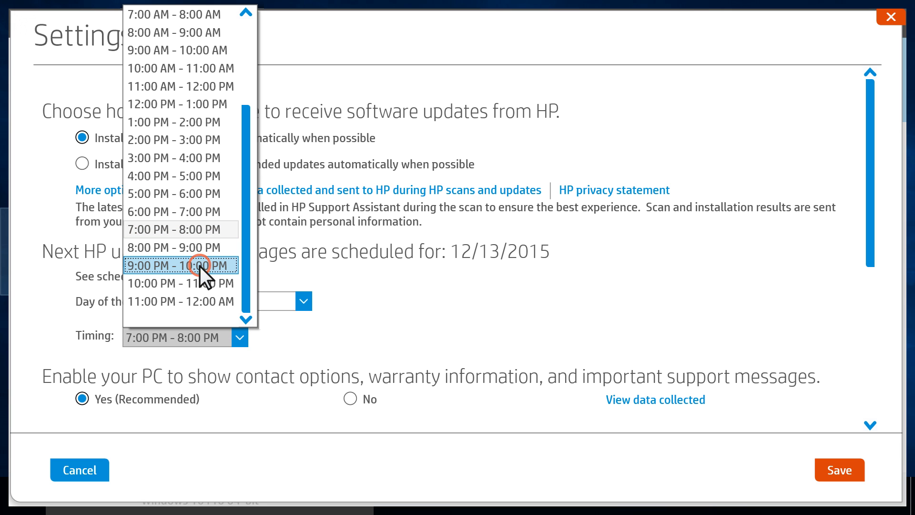
click(179, 266)
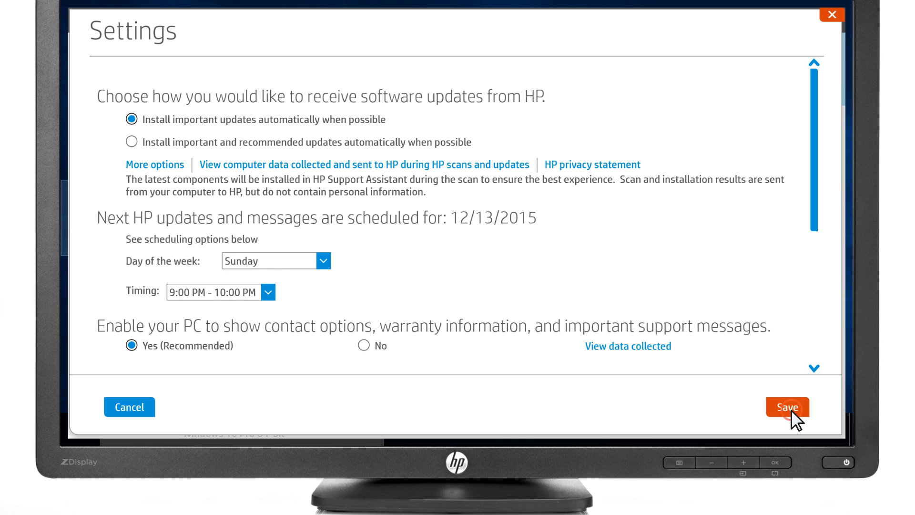
click(788, 407)
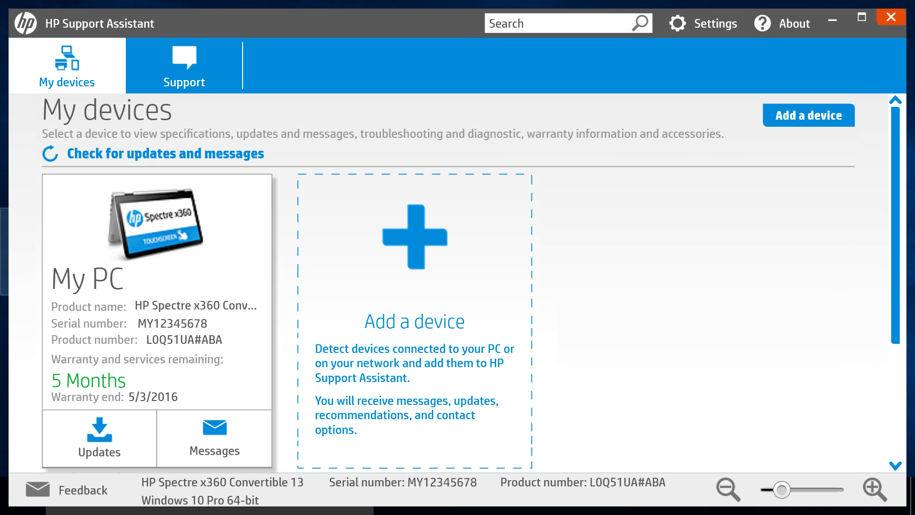